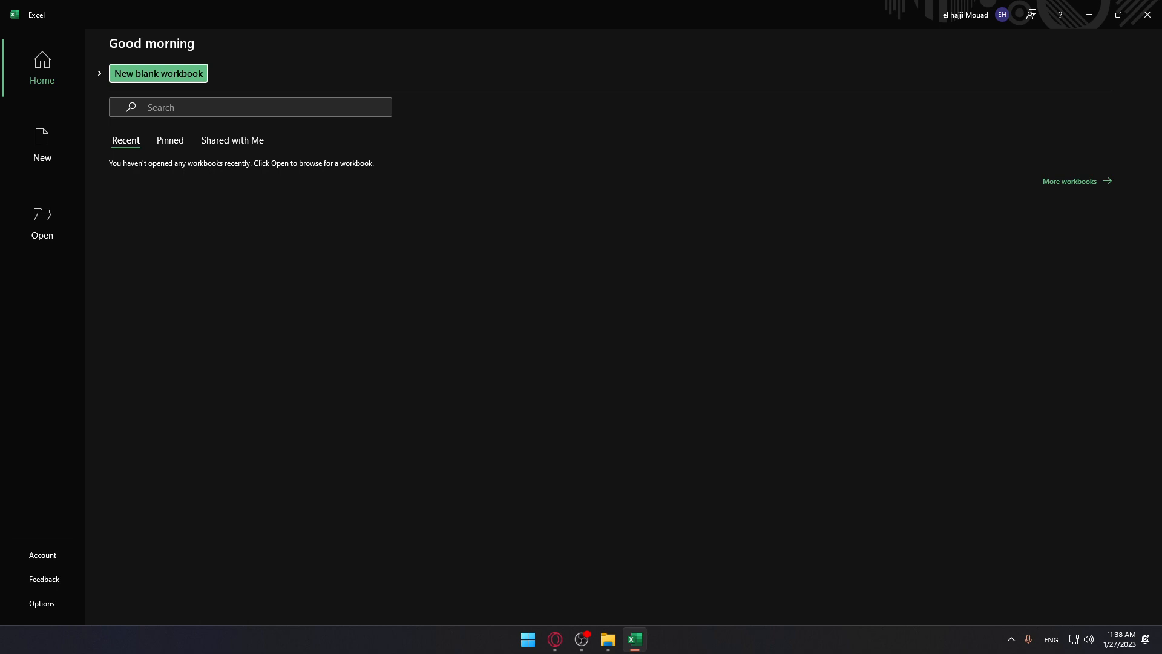
pyautogui.moveTo(1003, 24)
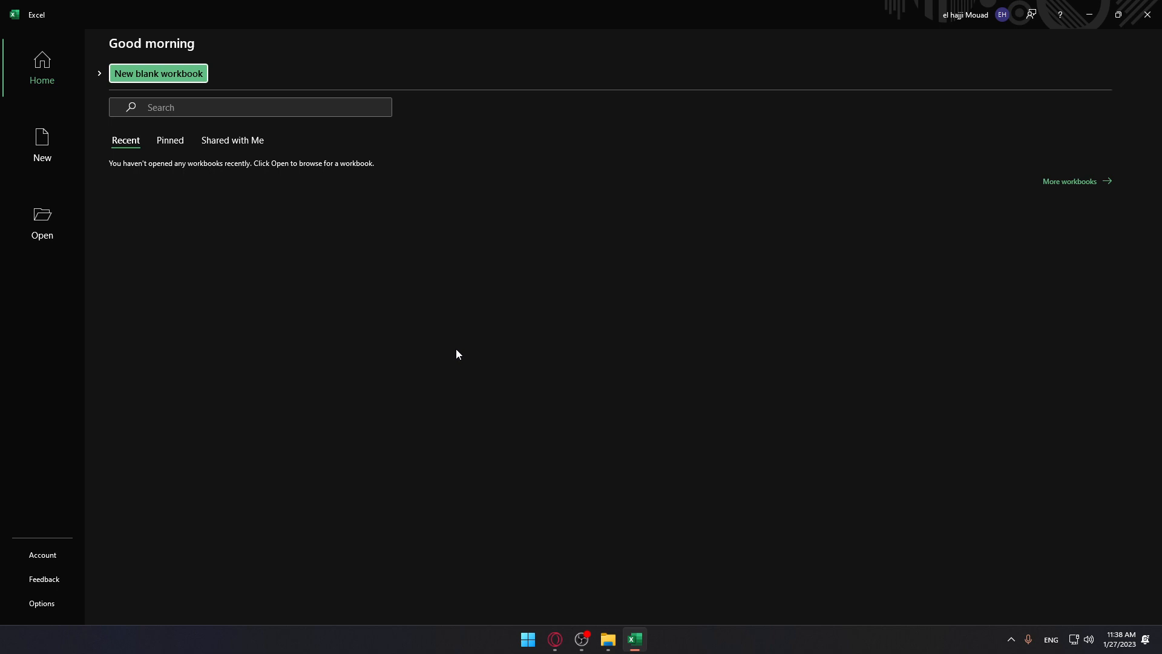
pyautogui.moveTo(437, 355)
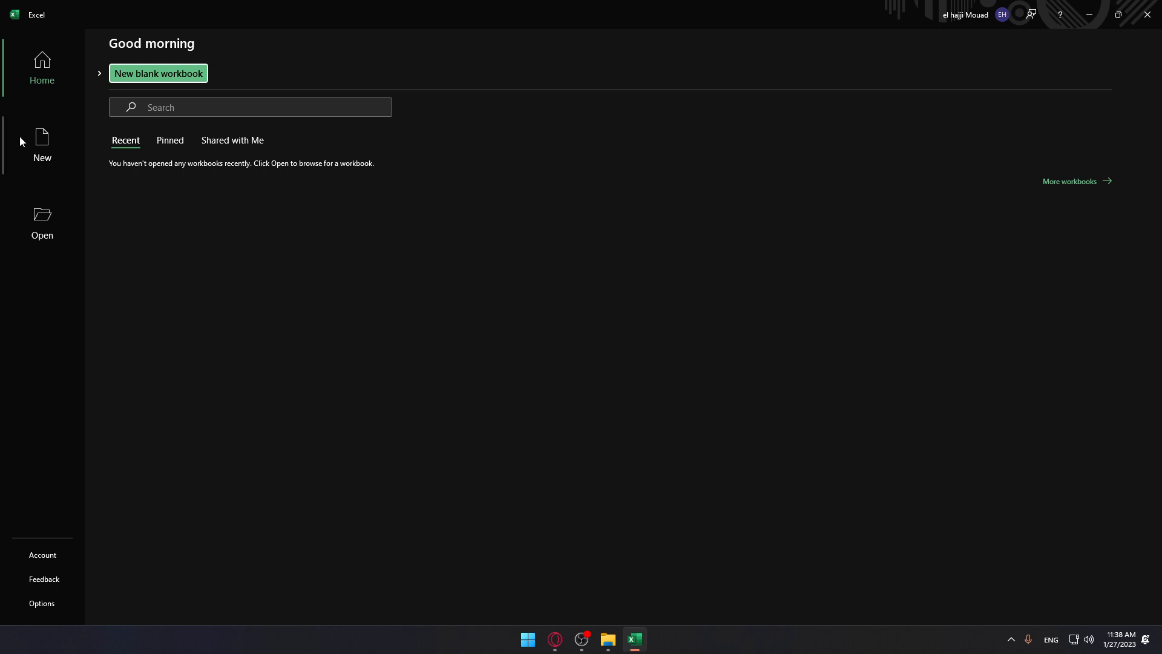
# Browse the New templates, look at the Open page, and return to New
pyautogui.click(42, 144)
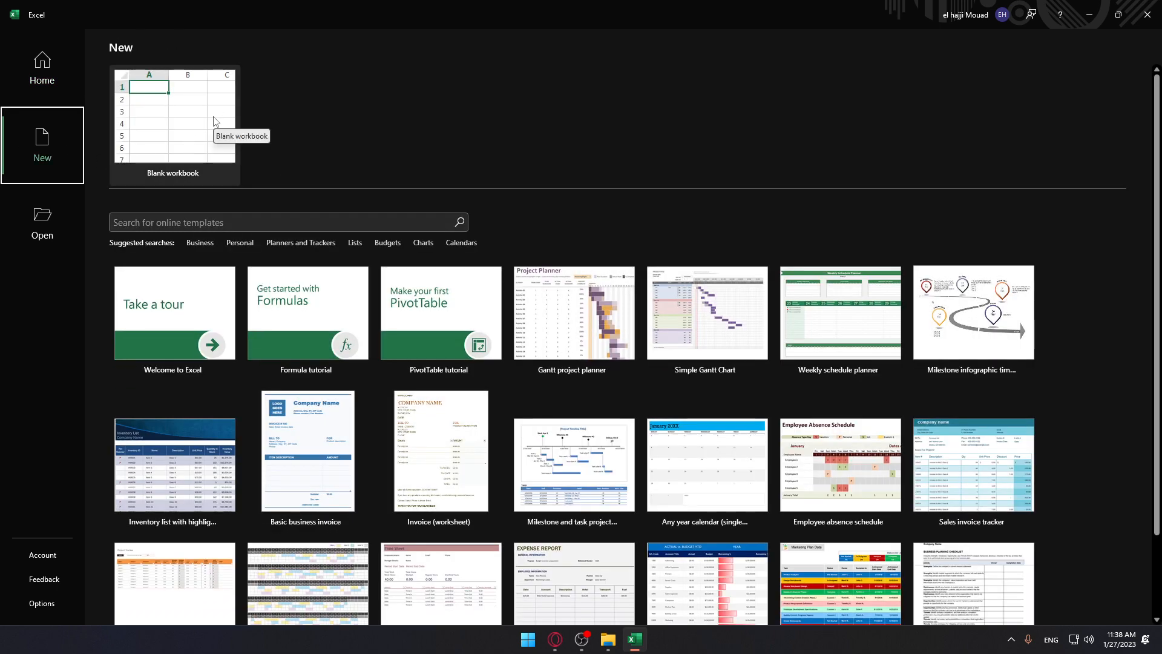
pyautogui.scroll(-3)
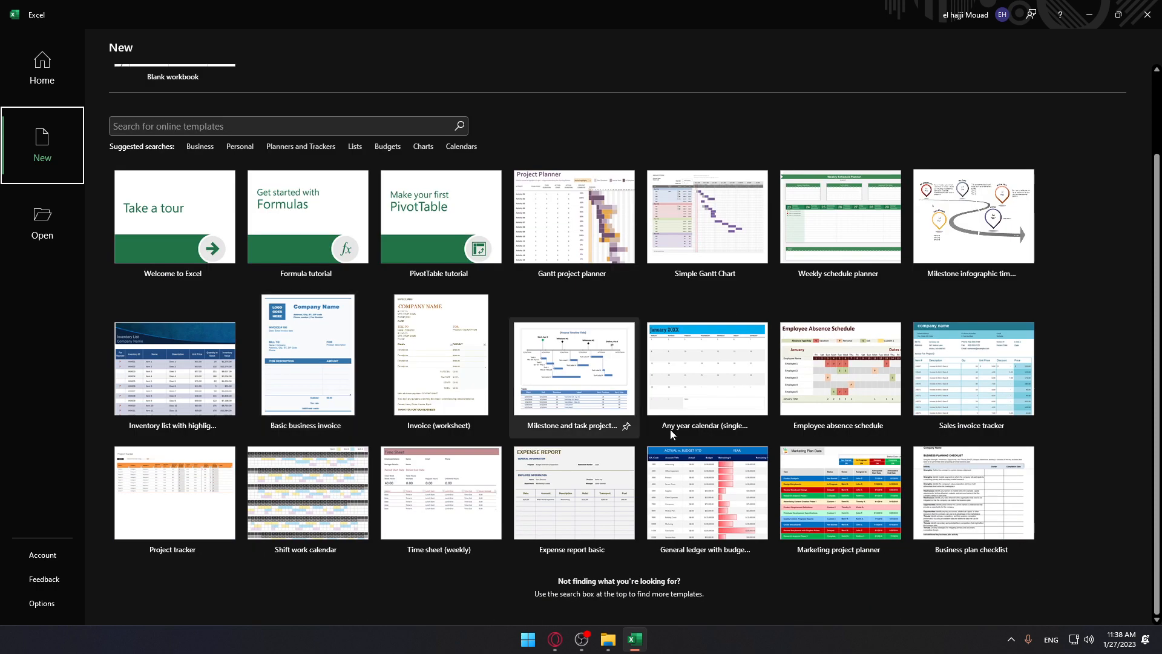
pyautogui.click(41, 222)
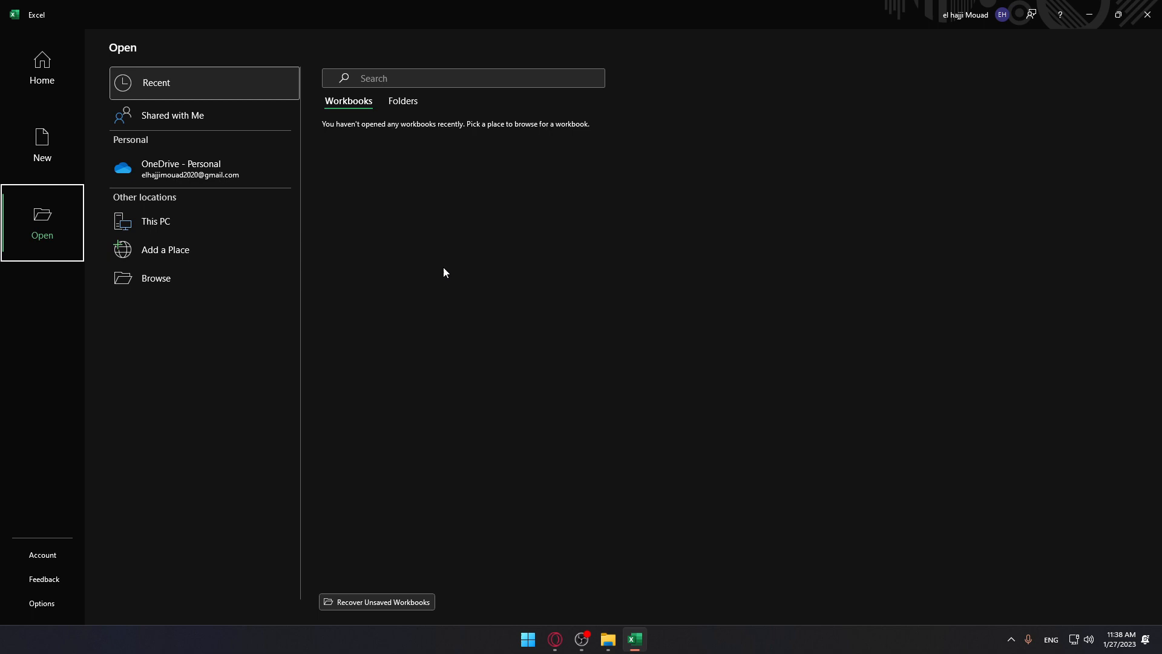
pyautogui.moveTo(444, 268)
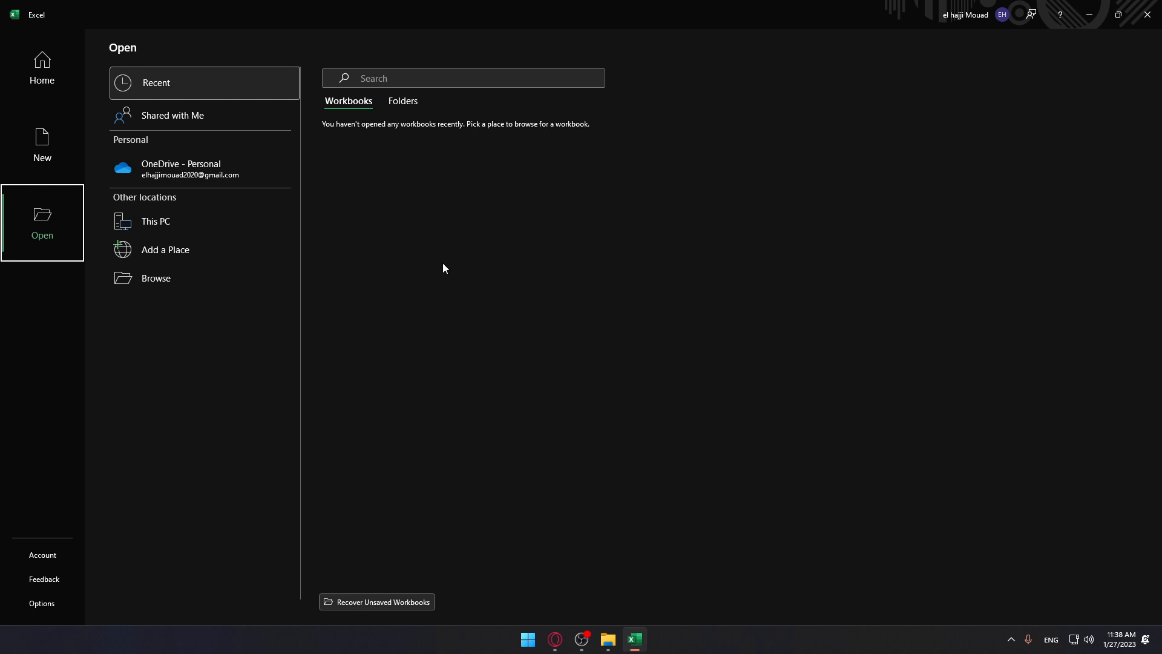
pyautogui.moveTo(458, 288)
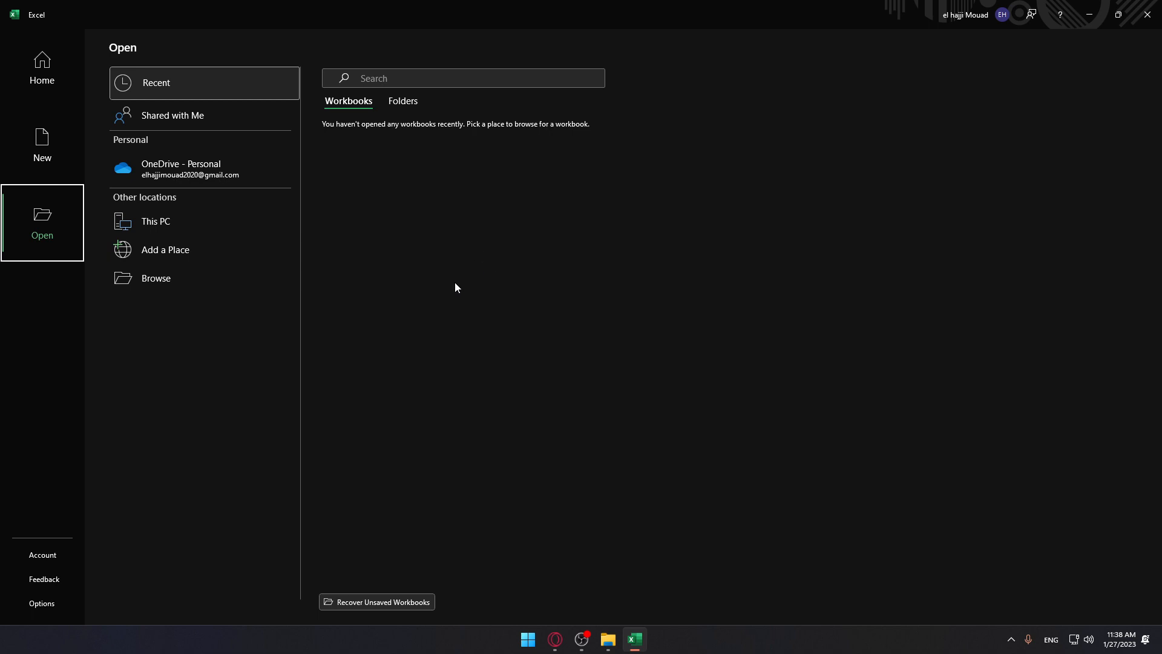
pyautogui.moveTo(410, 284)
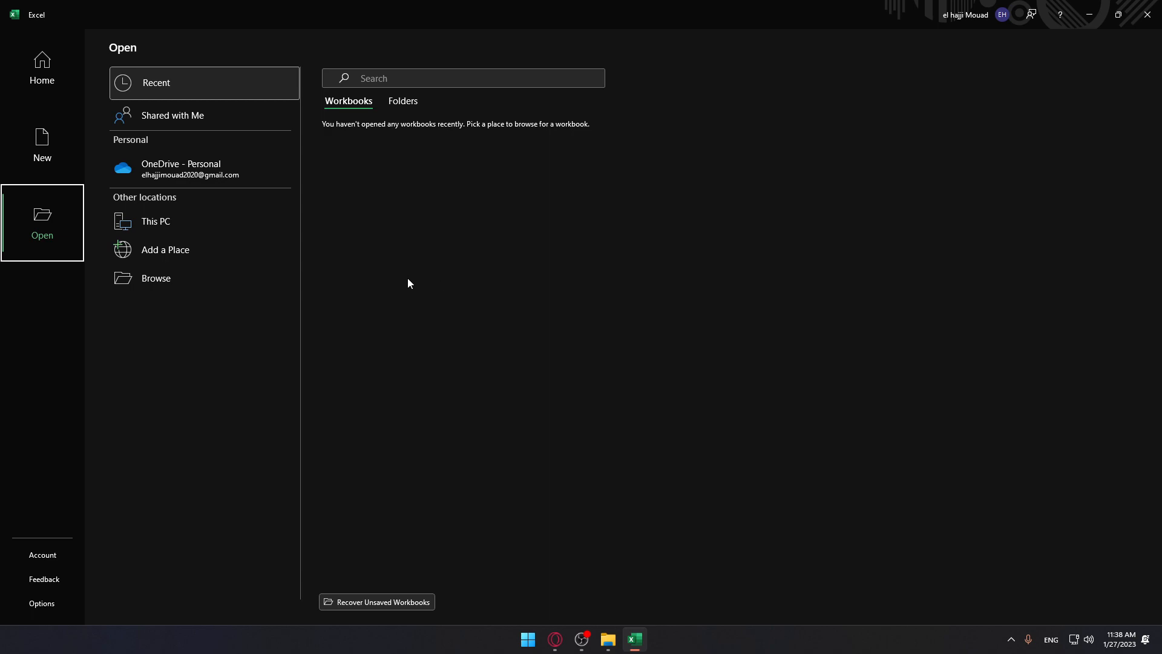
pyautogui.moveTo(30, 154)
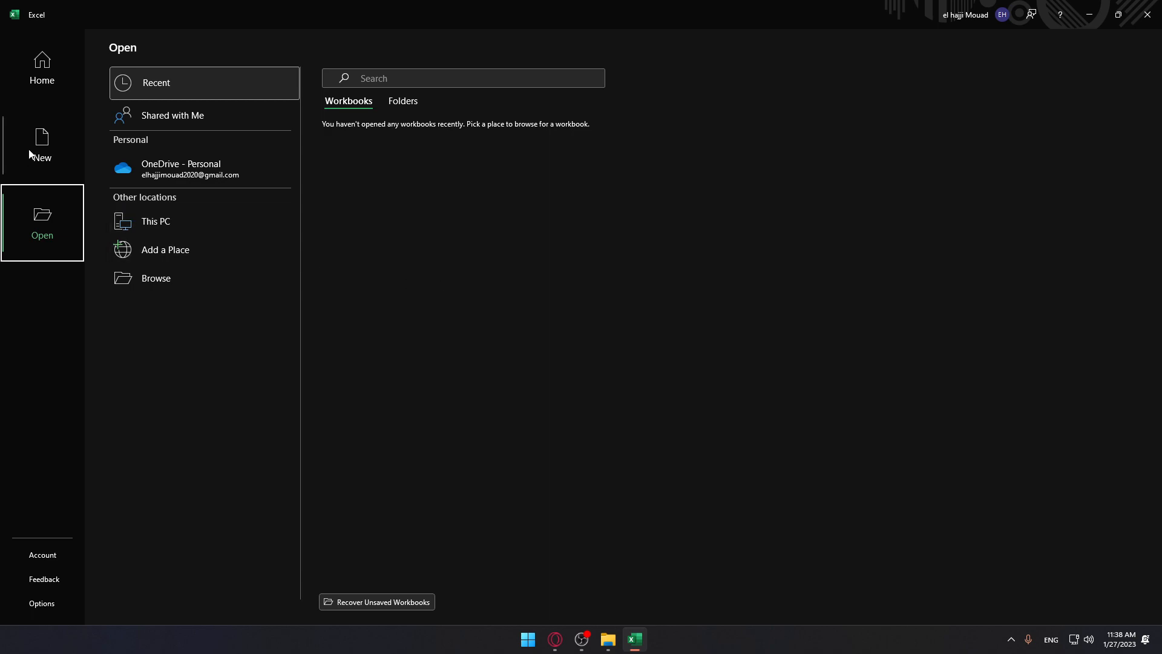
pyautogui.click(42, 143)
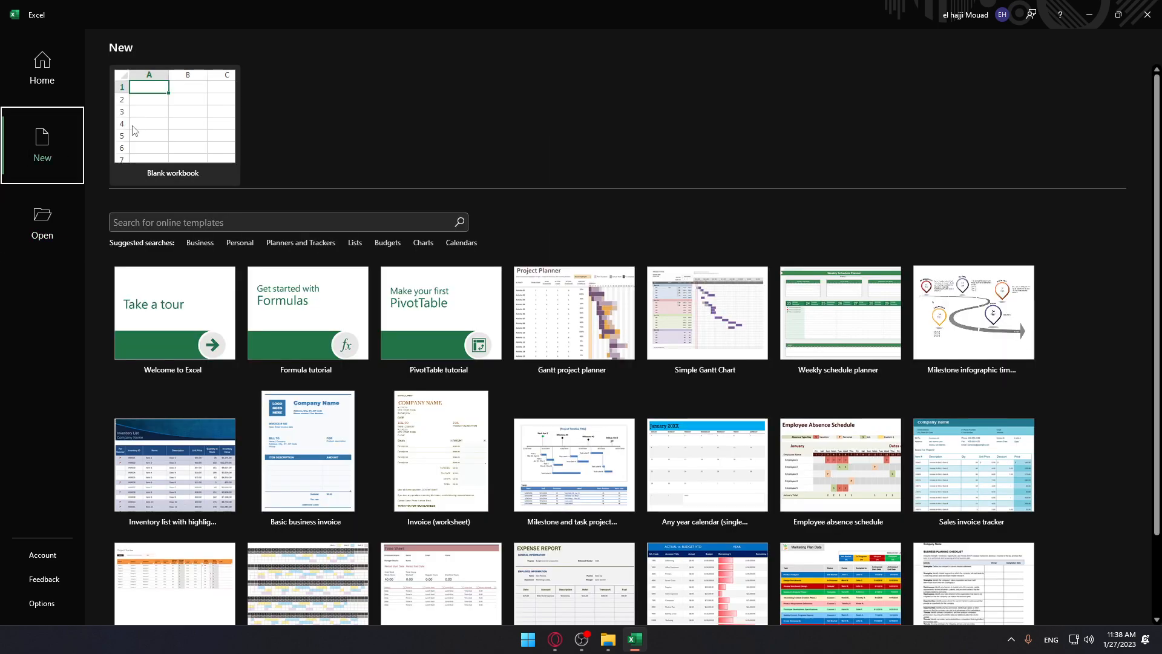
# Create Book1 from the Blank workbook thumbnail
pyautogui.click(174, 121)
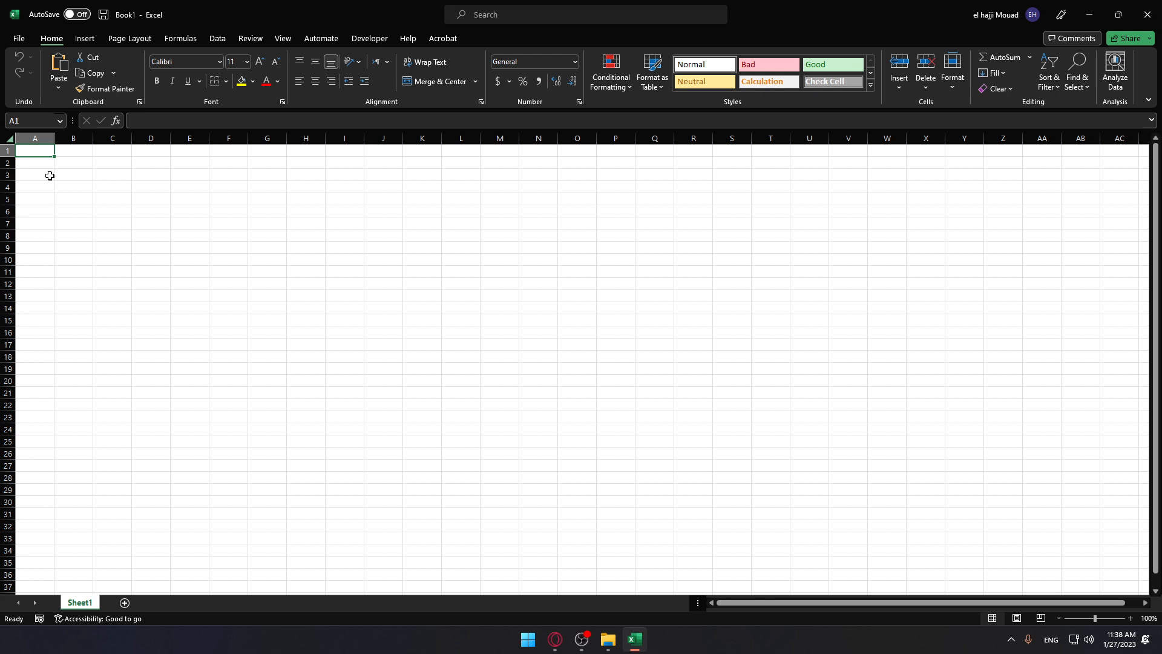
pyautogui.moveTo(125, 208)
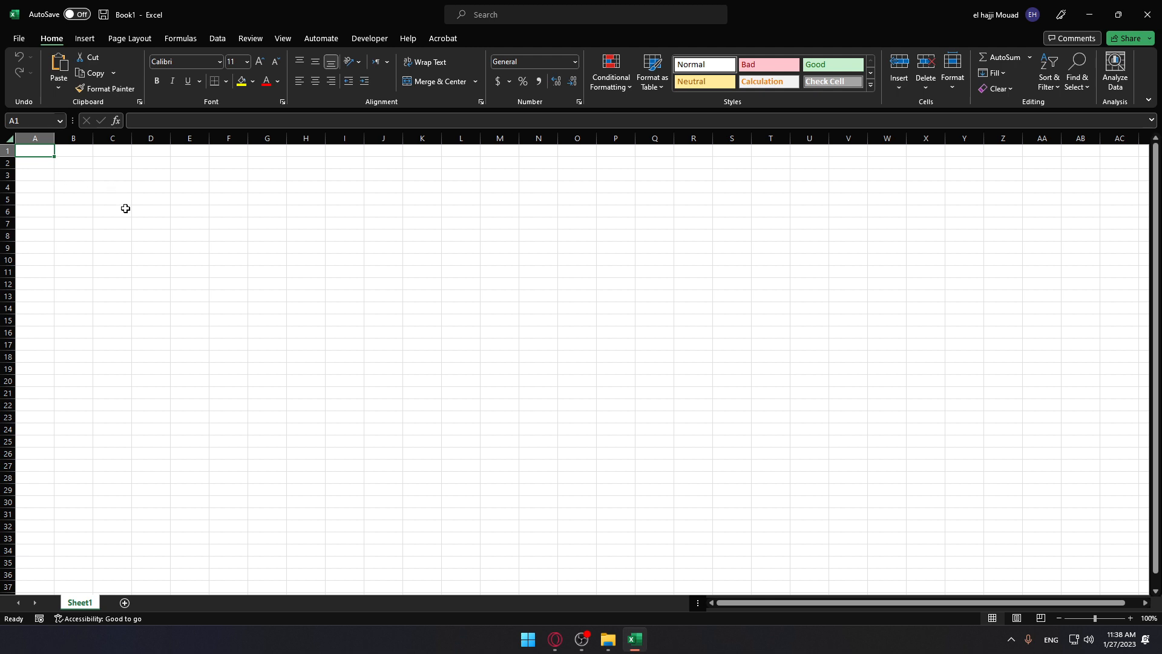
pyautogui.moveTo(172, 219)
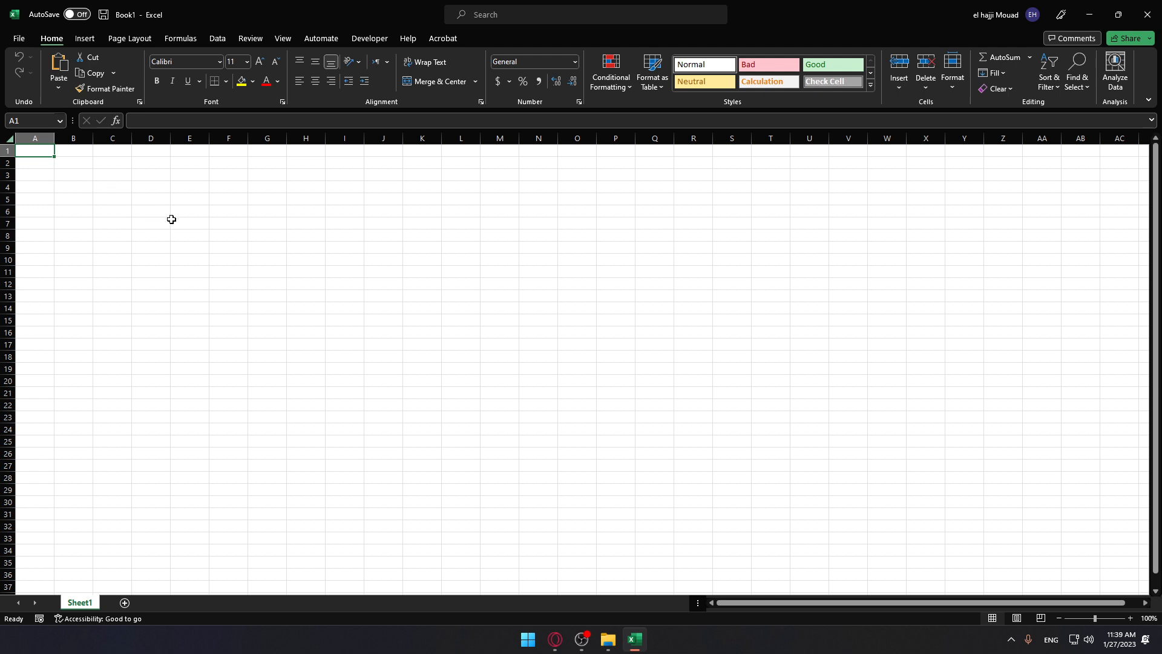
pyautogui.moveTo(179, 217)
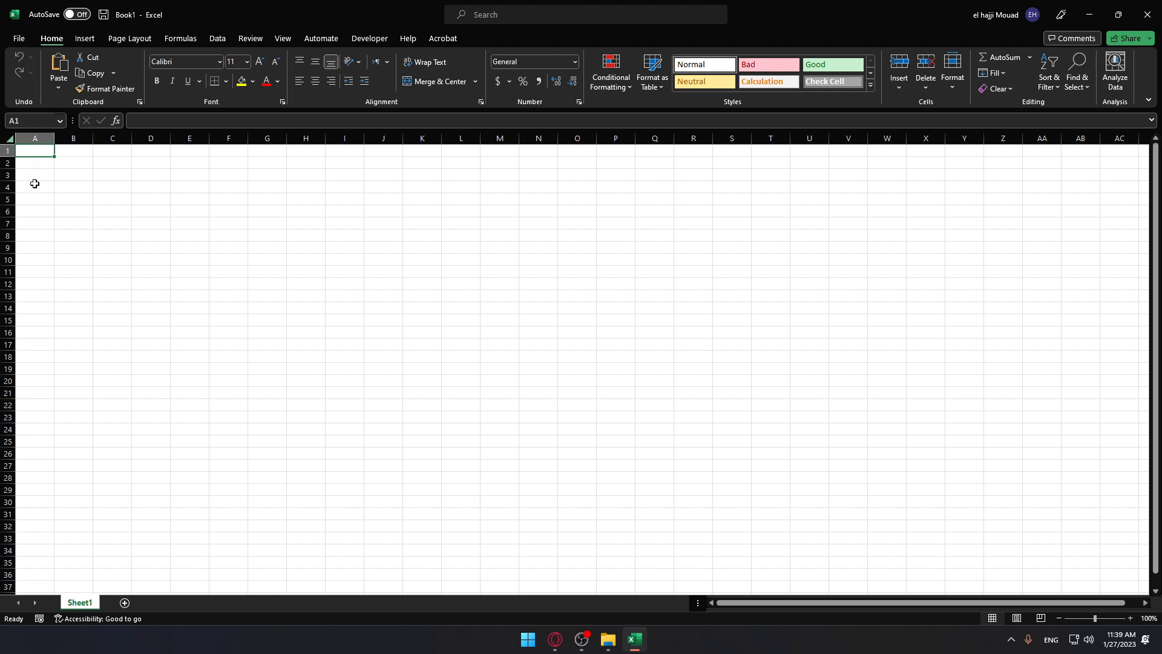
# Type fifteen numbers into cells A1 through A15
pyautogui.write('78')
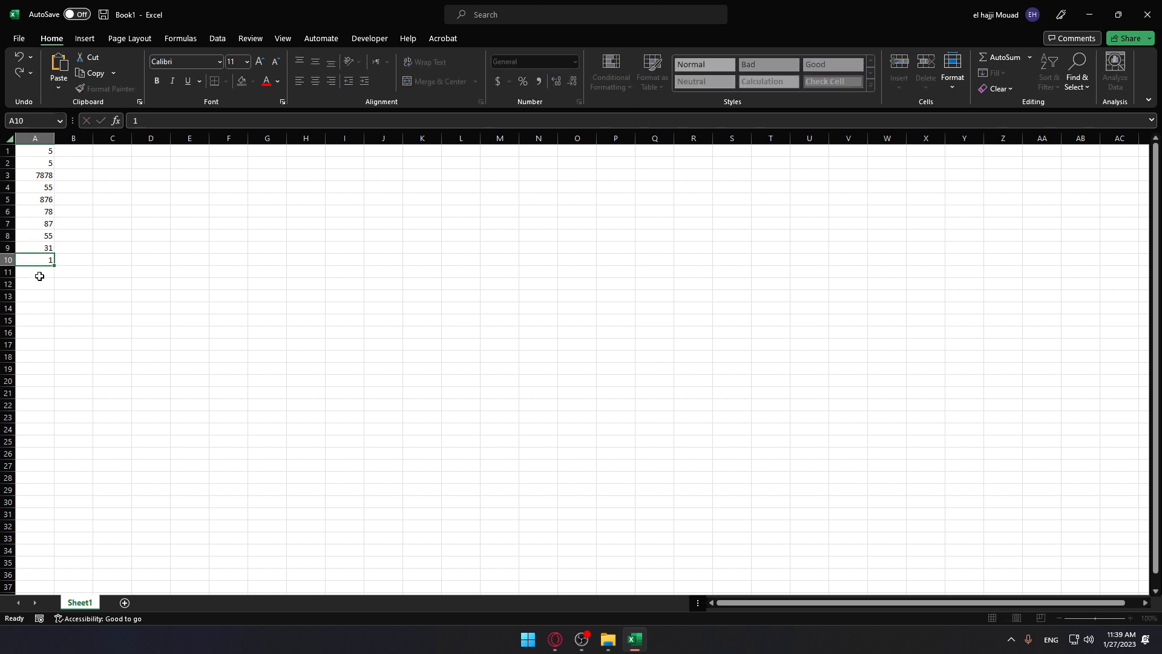
pyautogui.write('12')
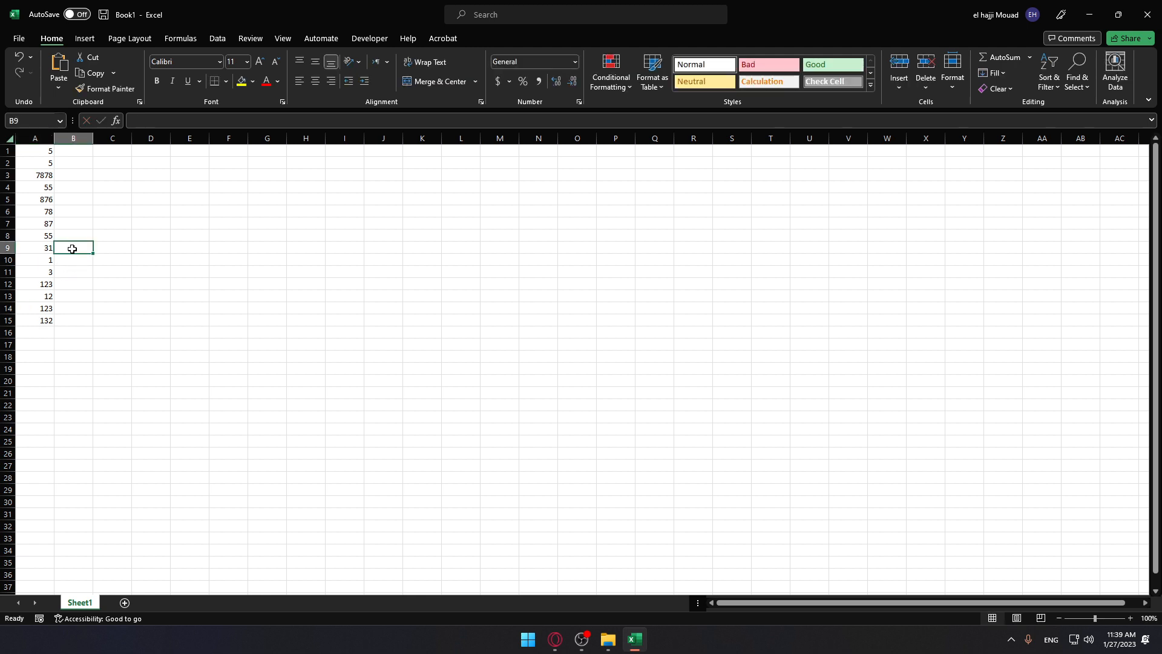
# Select cell B1 and show the AutoSum function list
pyautogui.click(74, 151)
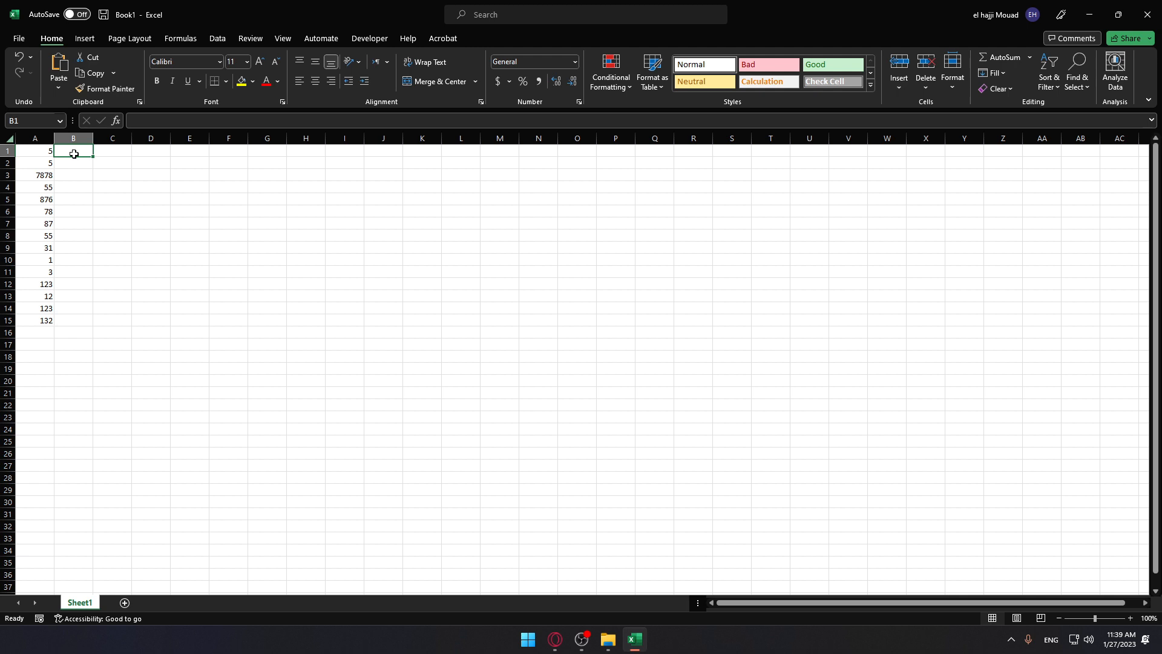
pyautogui.moveTo(70, 149)
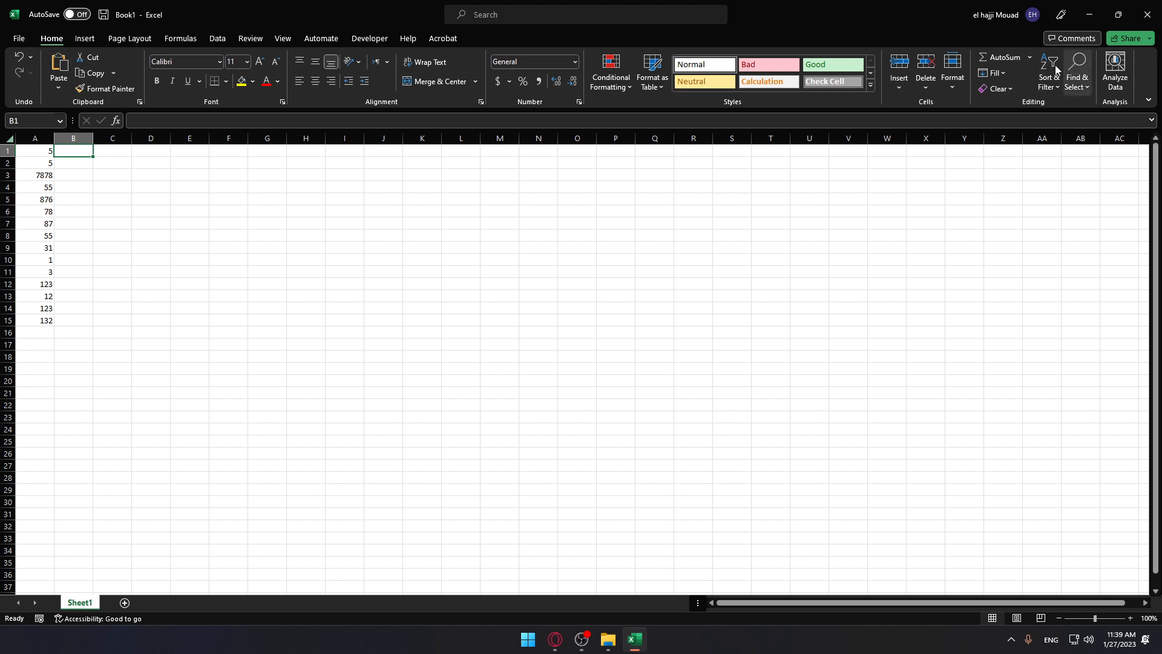
pyautogui.click(1030, 57)
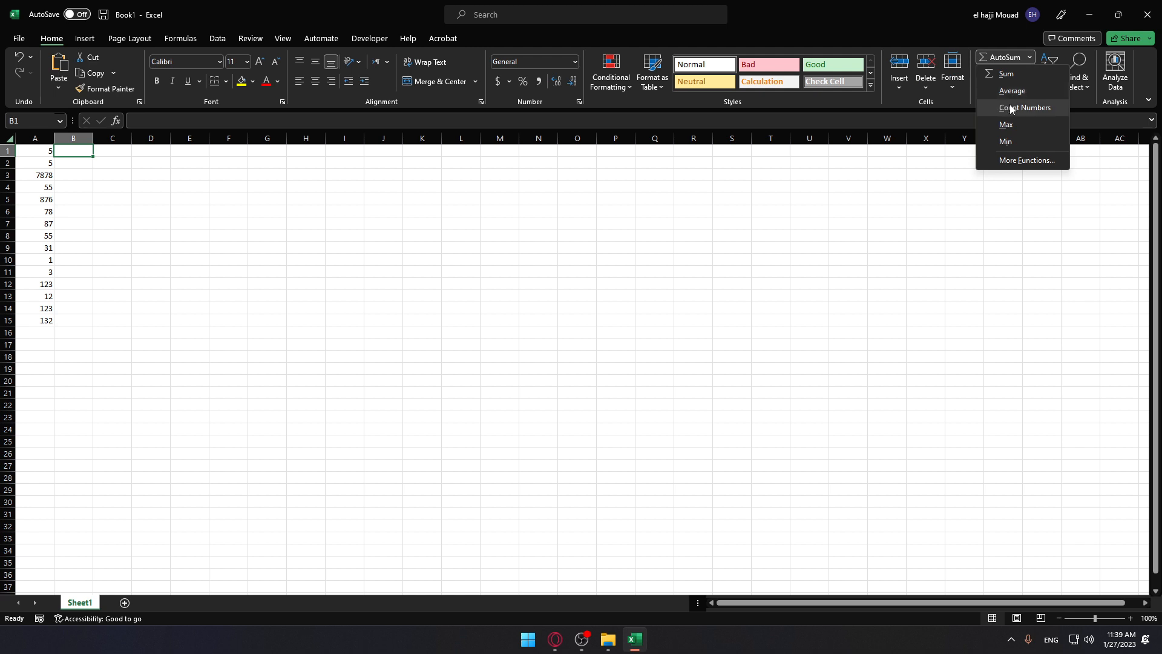
pyautogui.moveTo(1014, 78)
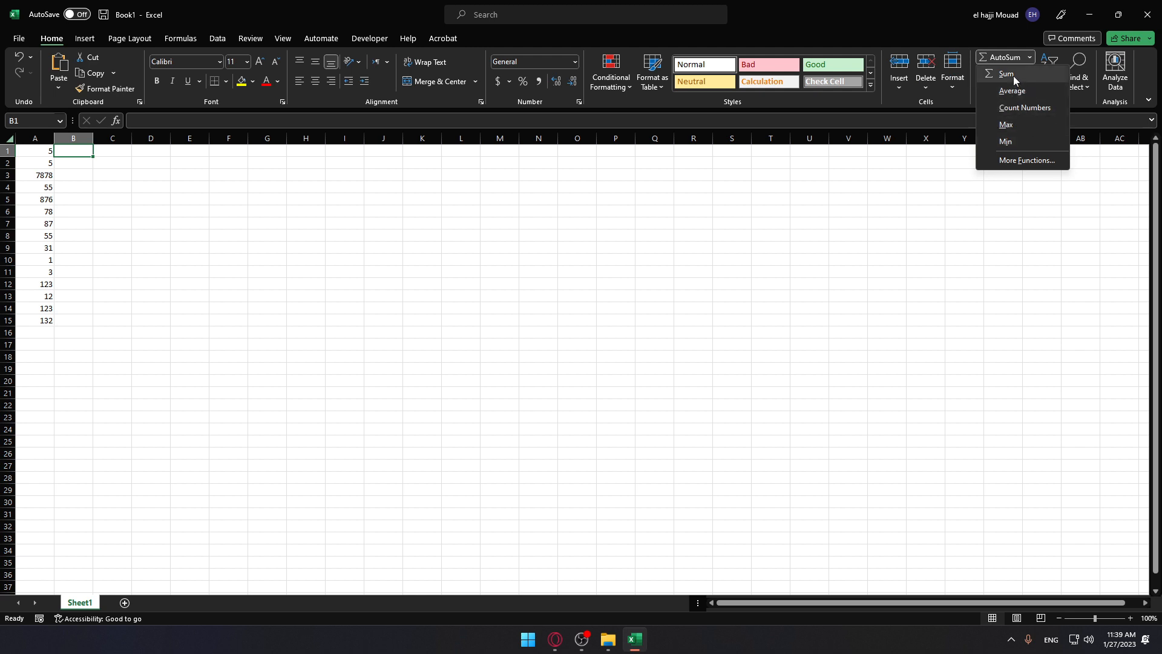
# Enter a SUM formula in B1 over the column A values, giving 9464
pyautogui.click(1006, 73)
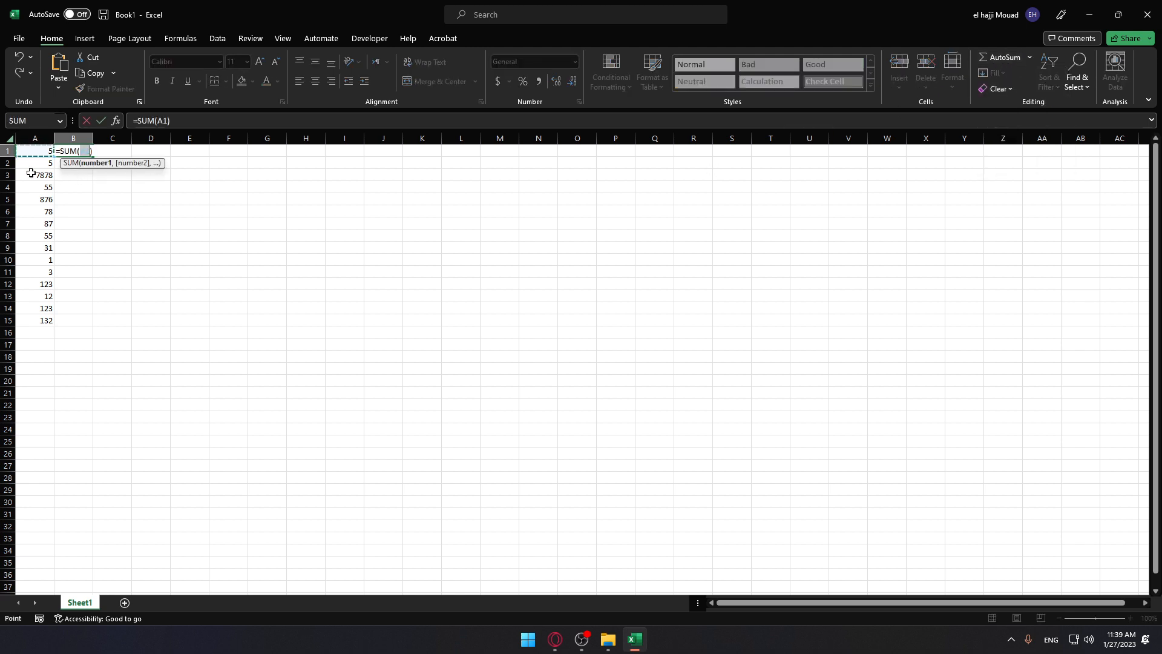
pyautogui.moveTo(35, 151); pyautogui.dragTo(35, 284)
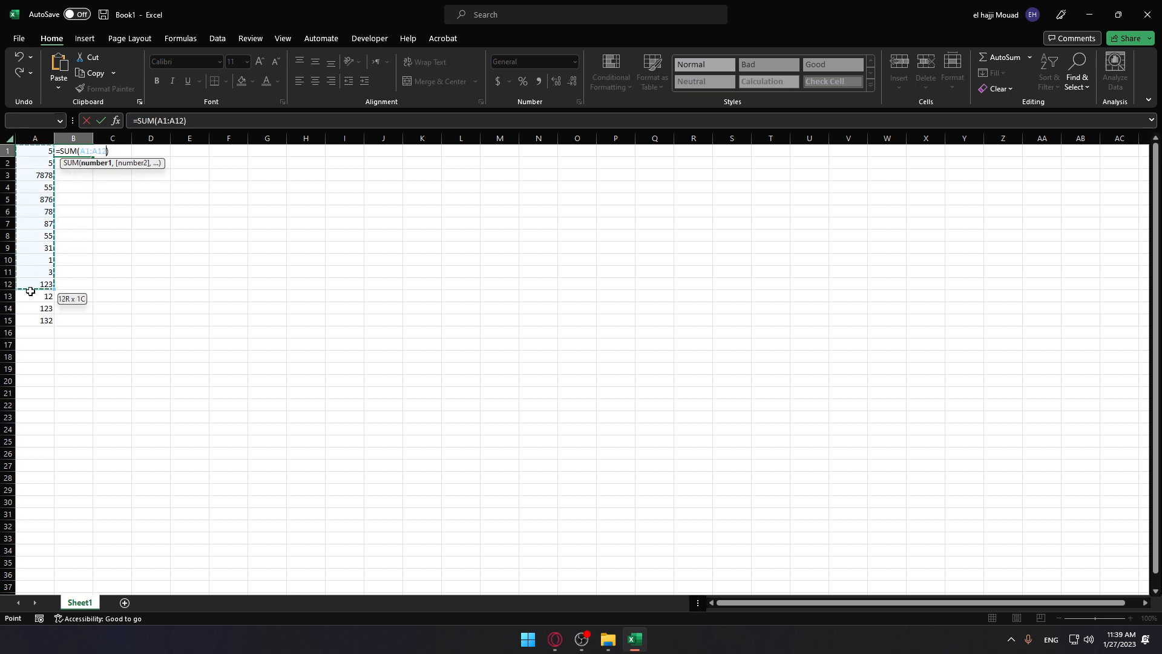
pyautogui.press('Enter')
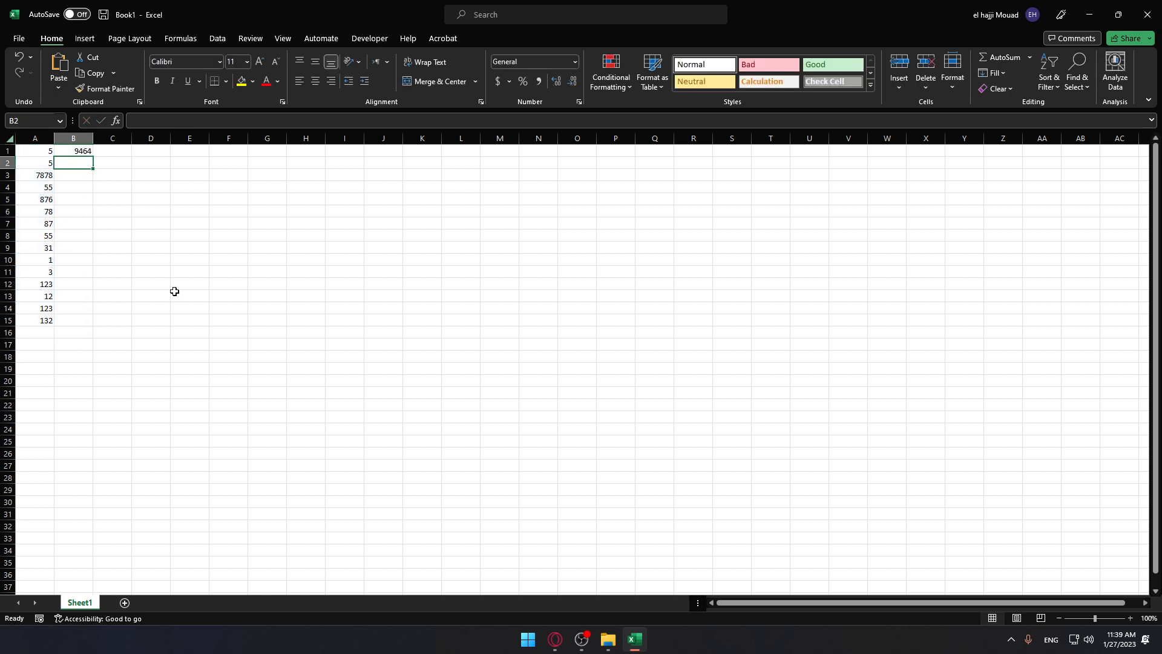
pyautogui.moveTo(38, 252)
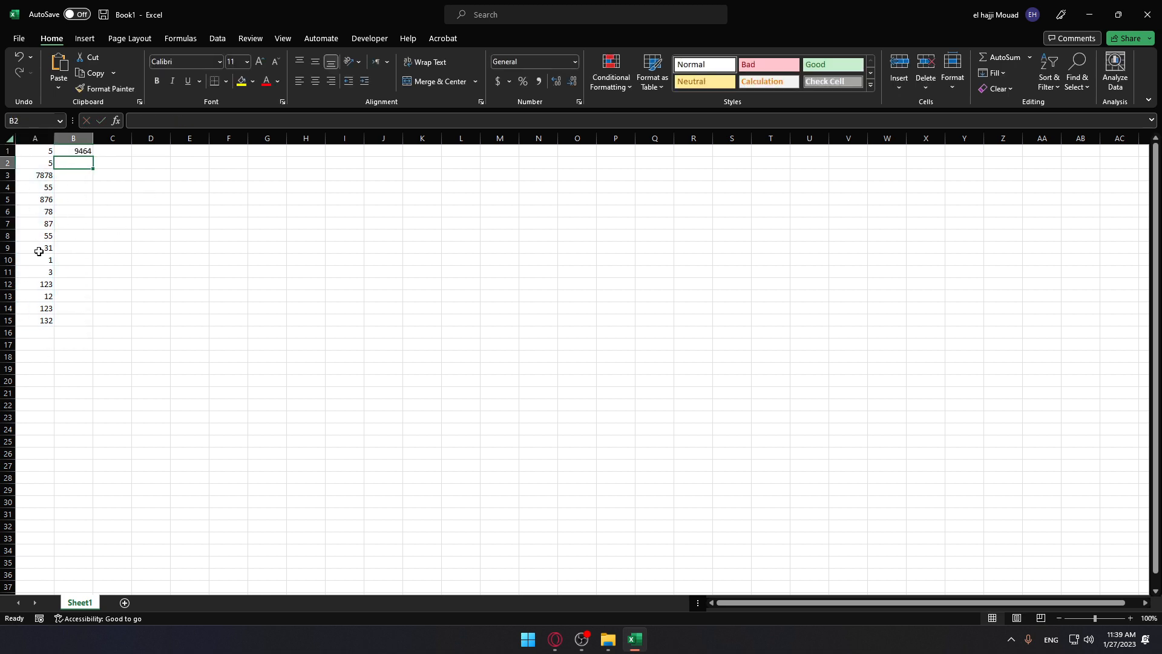
pyautogui.moveTo(1078, 65)
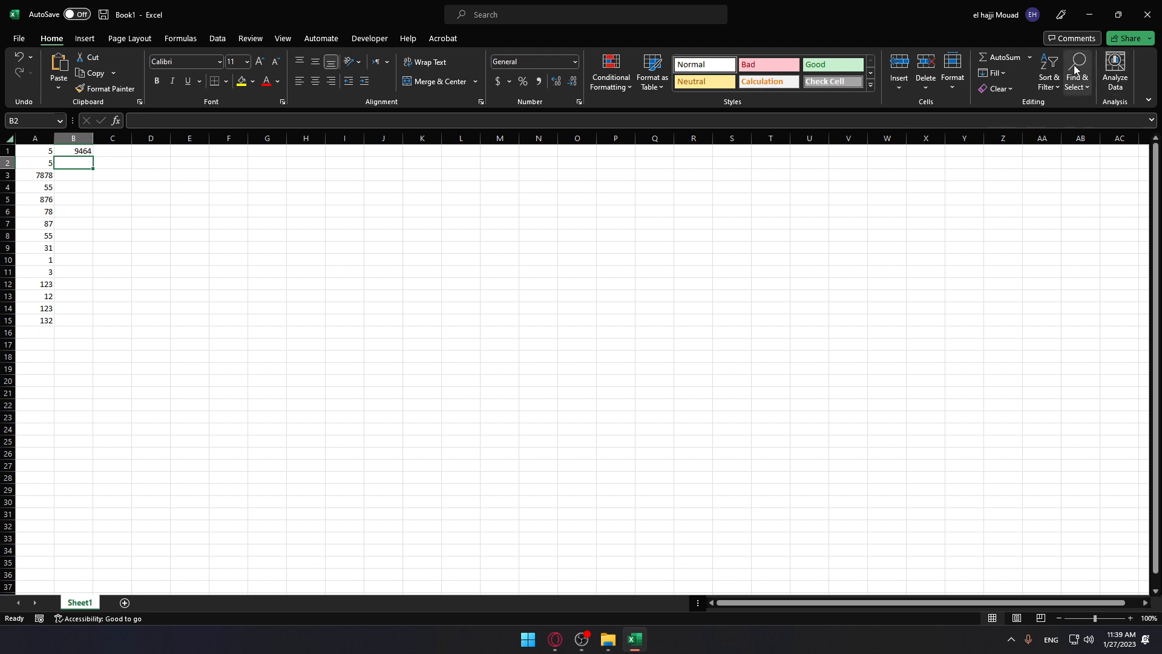
pyautogui.moveTo(1021, 47)
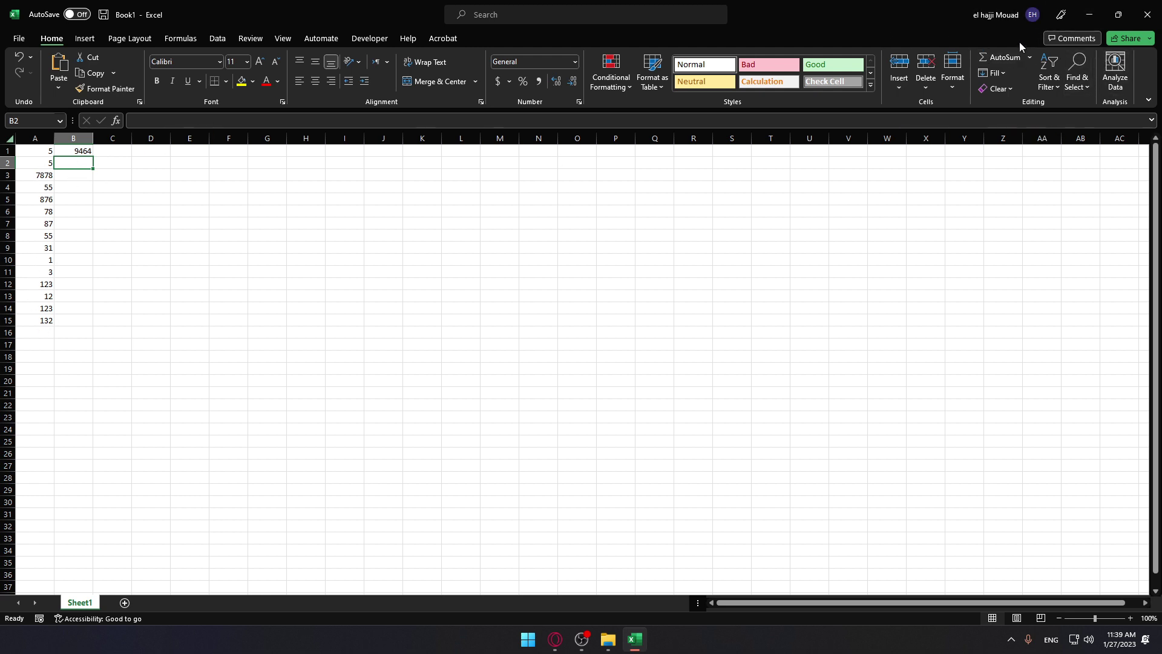
# Enter =SUM(A:A) in B2, also showing 9464
pyautogui.write('=SUM(A2')
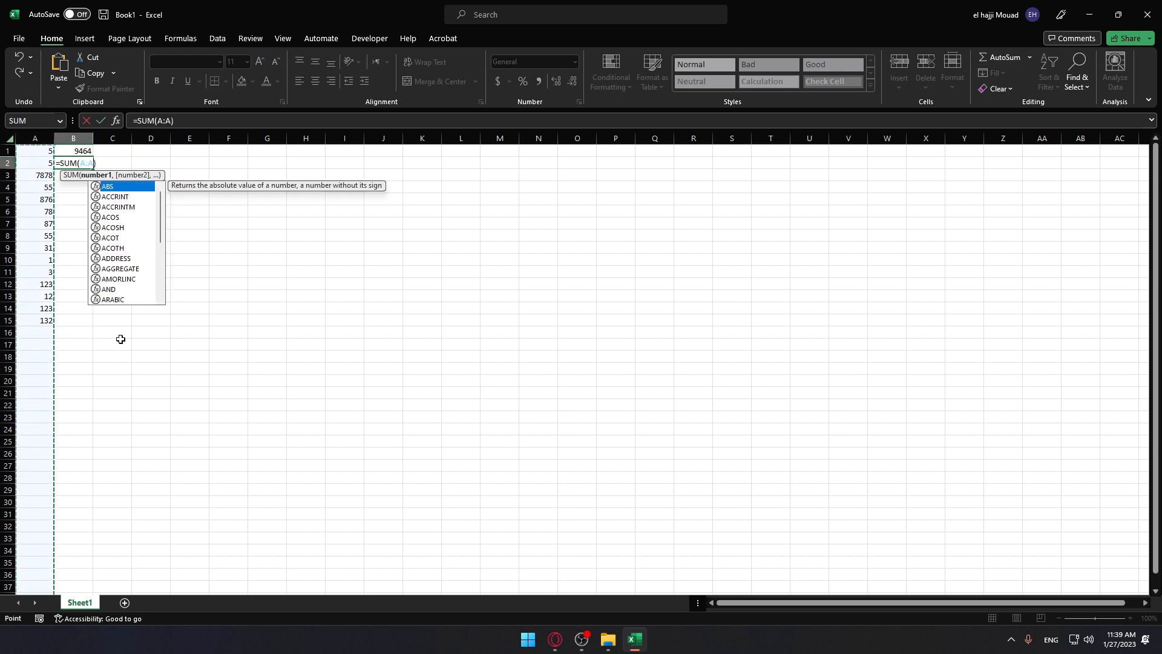
pyautogui.press('Enter')
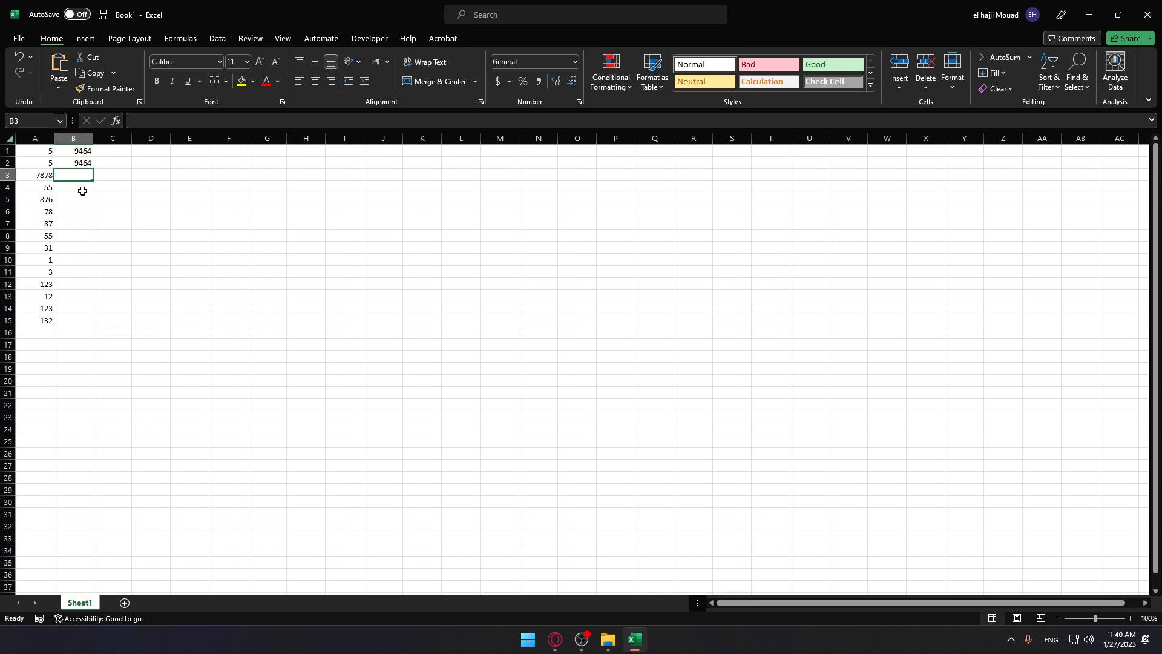